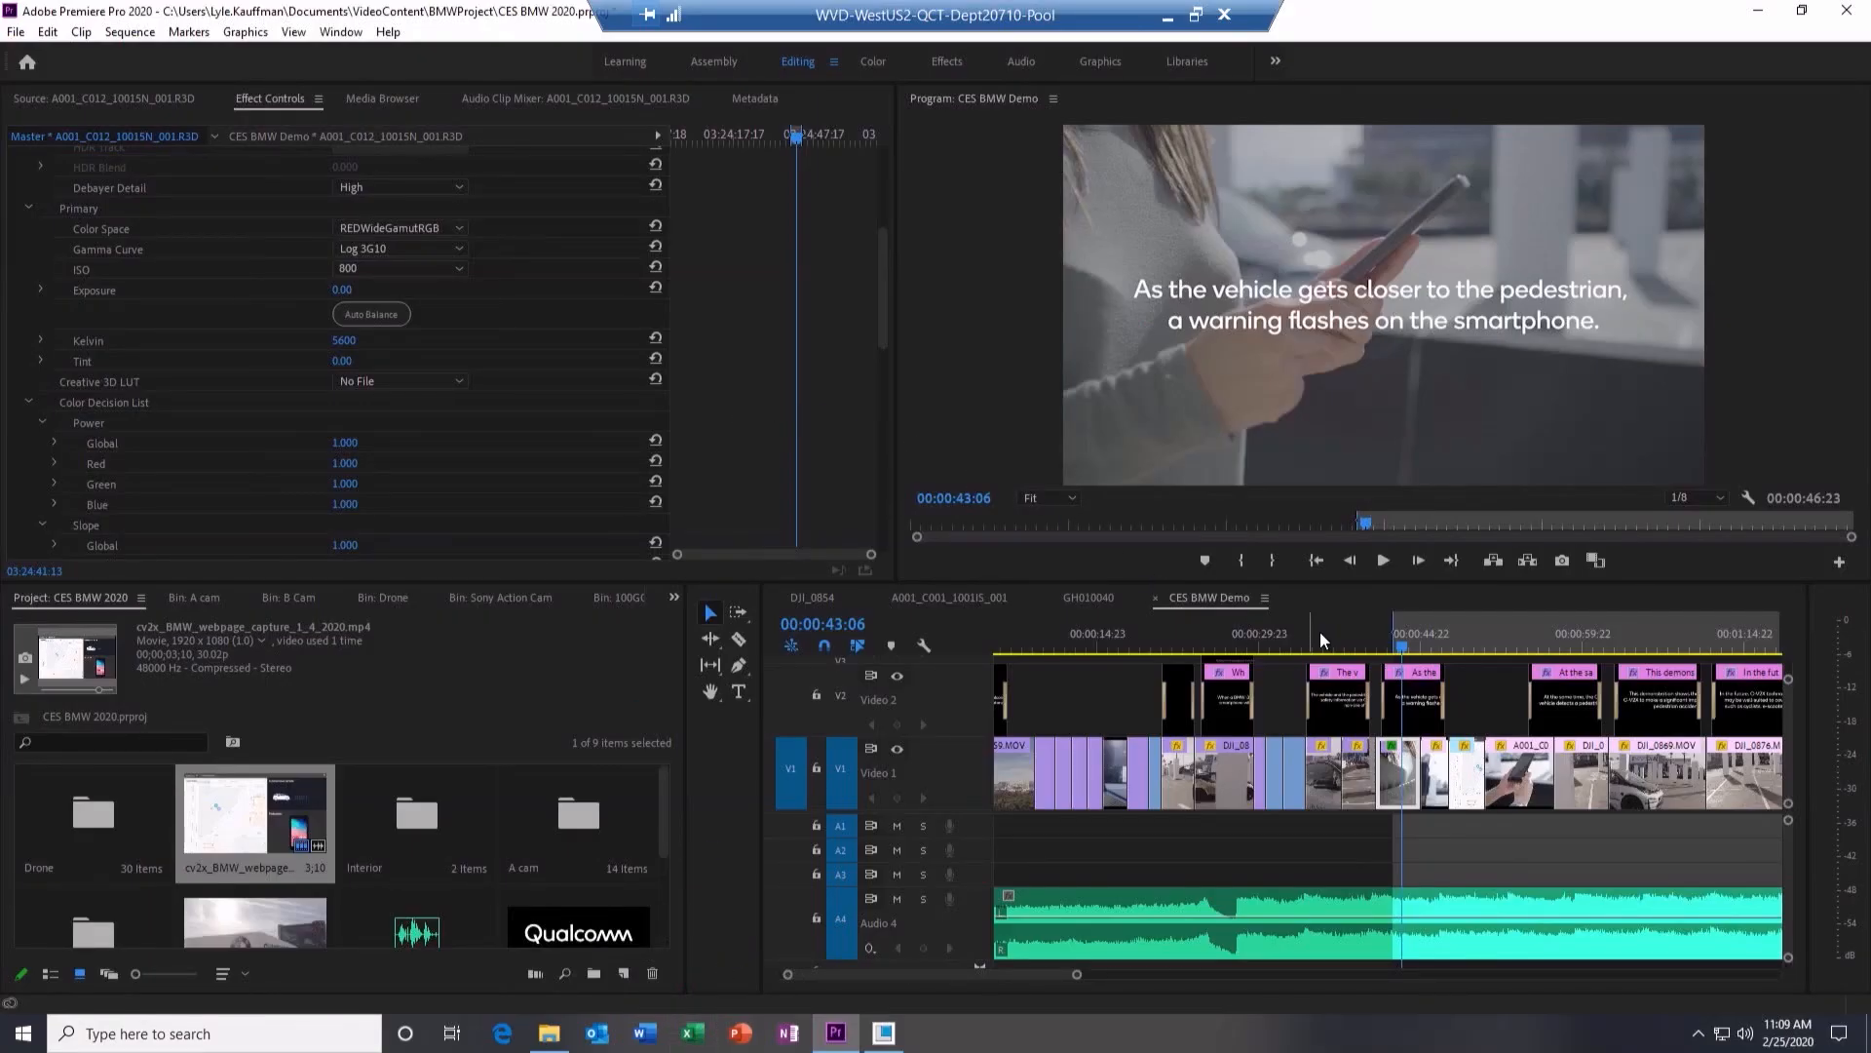
# - Load the raw RED clip A001_C012_10015N_001.R3D into the Source monitor
pyautogui.click(1339, 643)
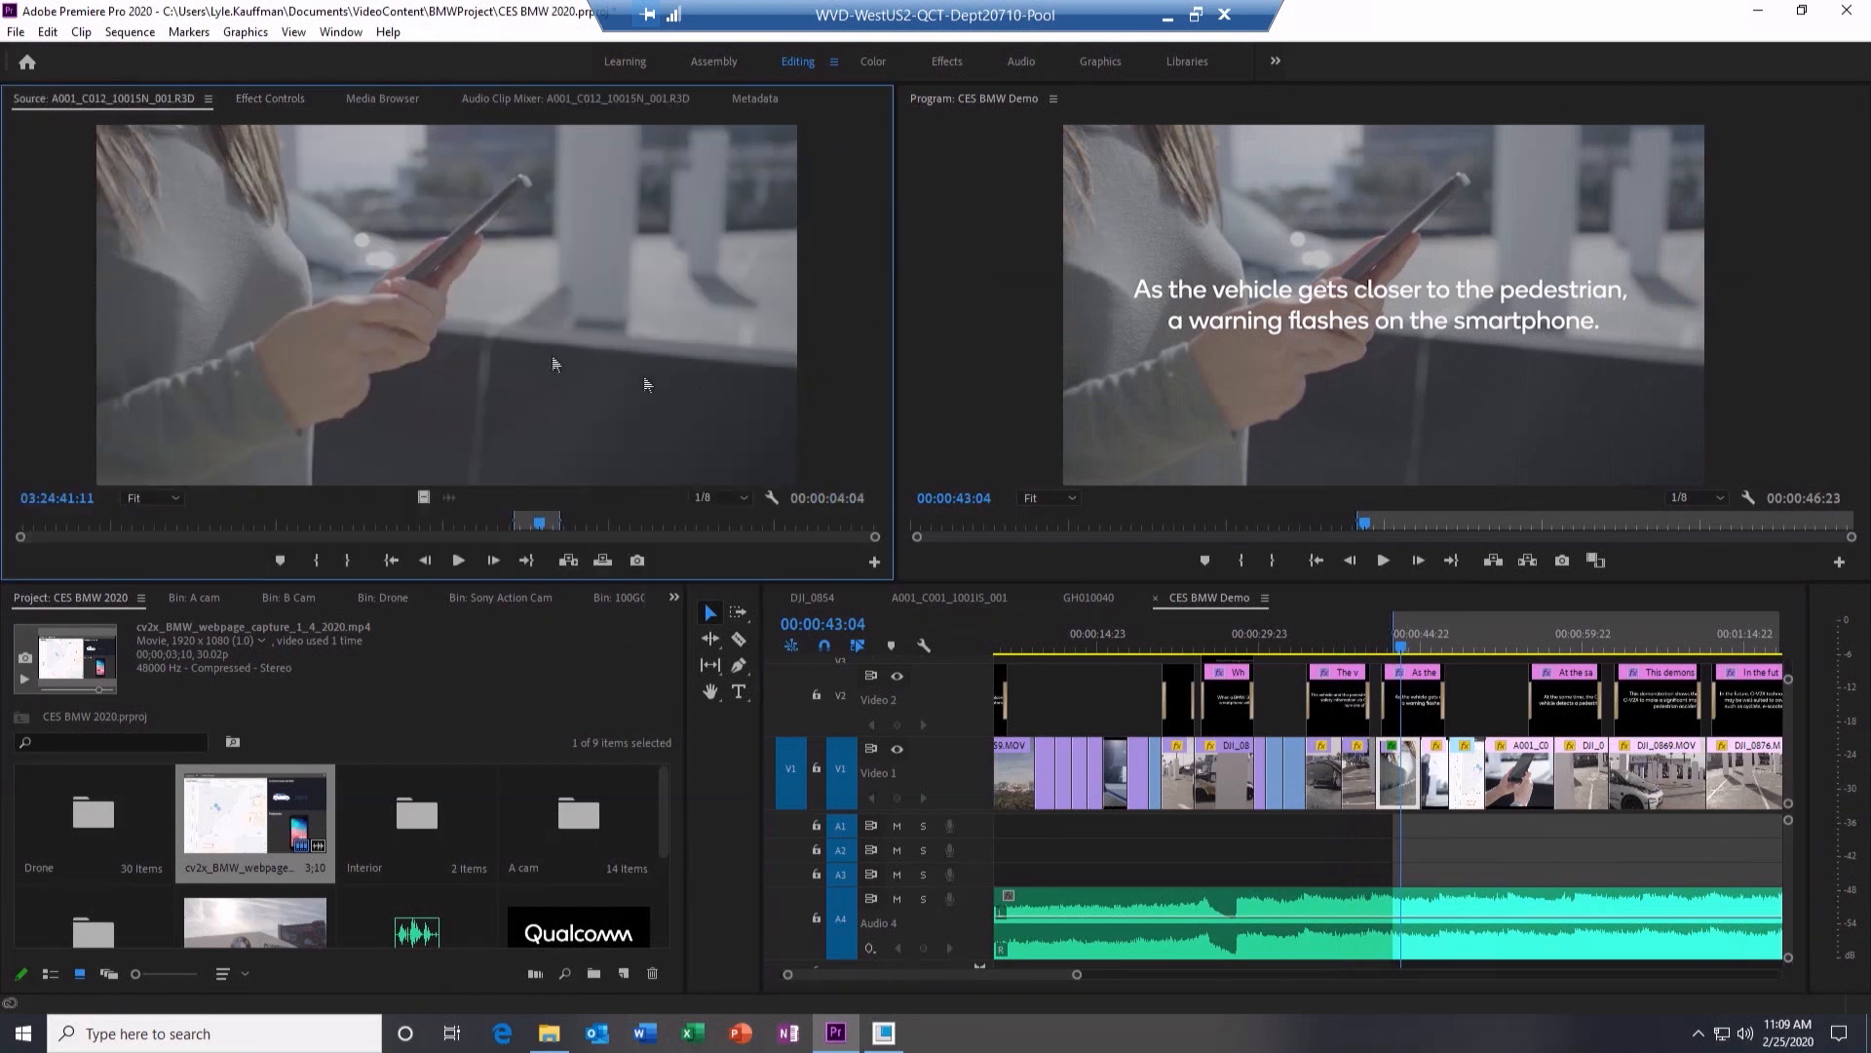
# - In RED Source Settings, set the Creative 3D LUT to Clouseau 54.CUBE, then to Azrael 93.CUBE
pyautogui.click(269, 97)
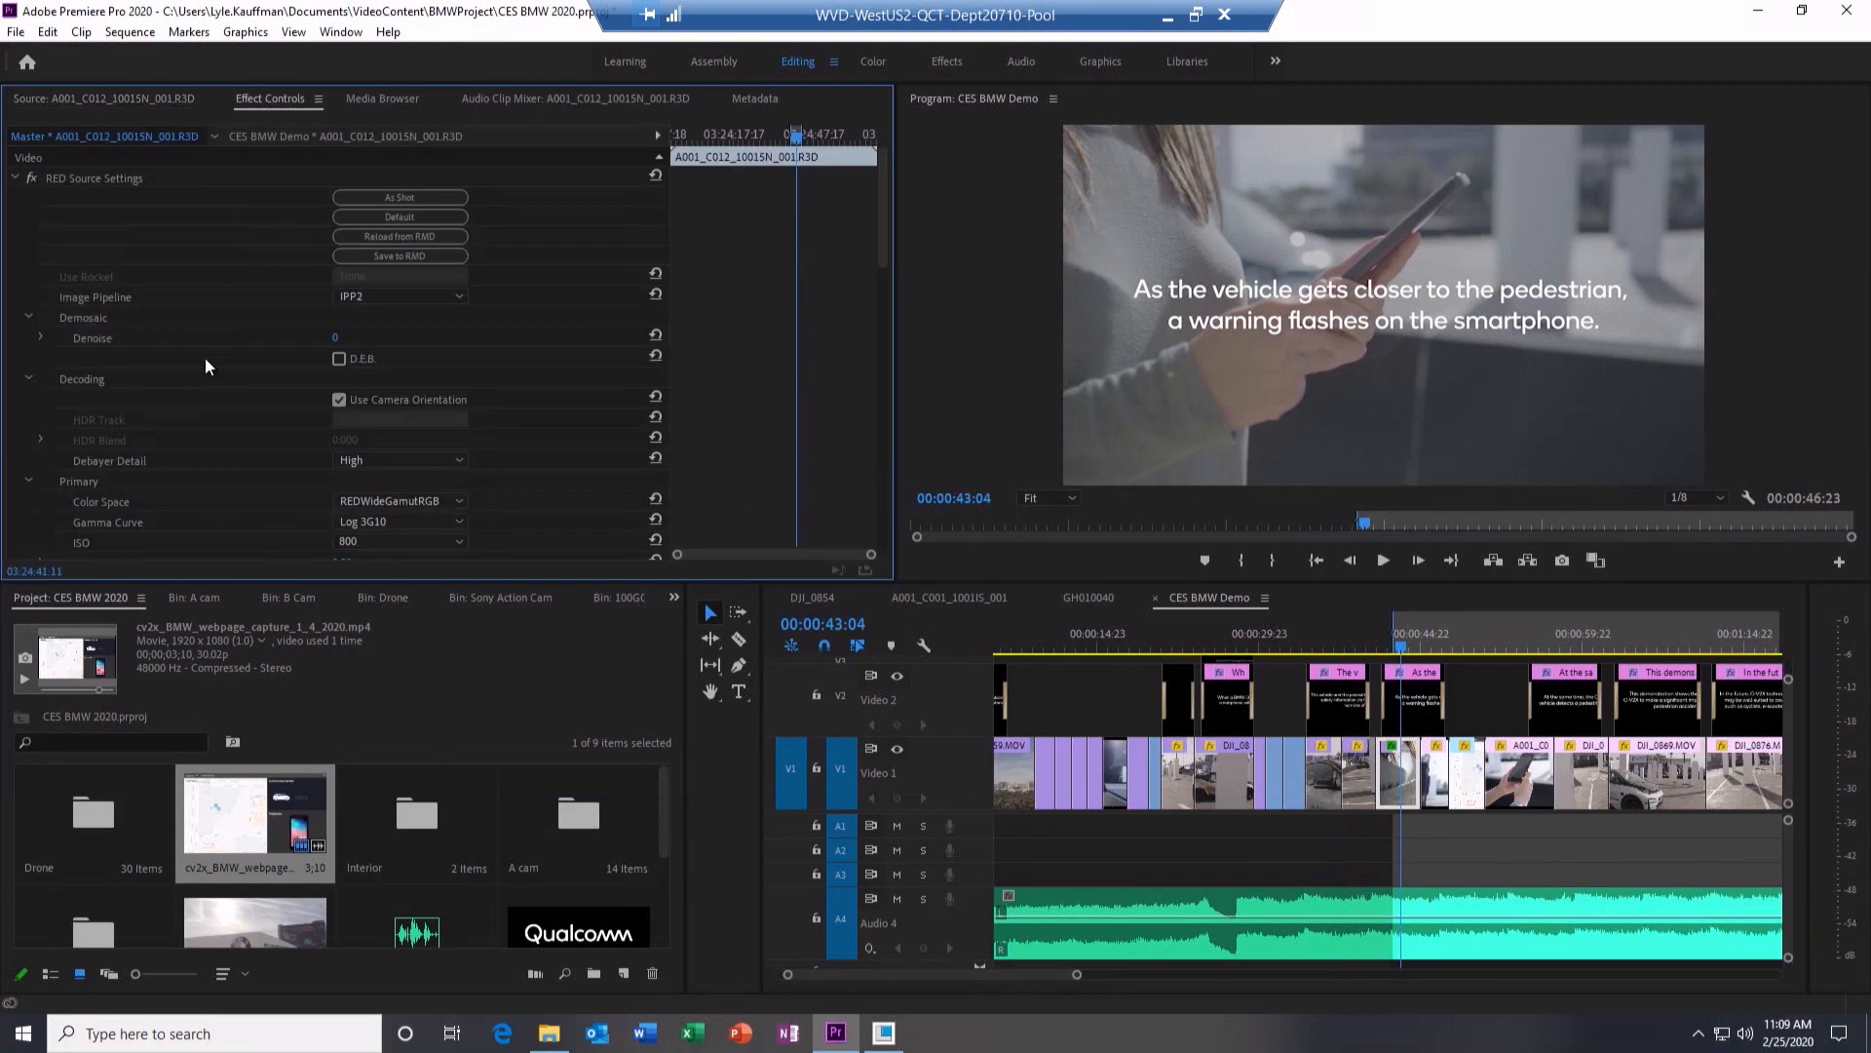
pyautogui.scroll(-3)
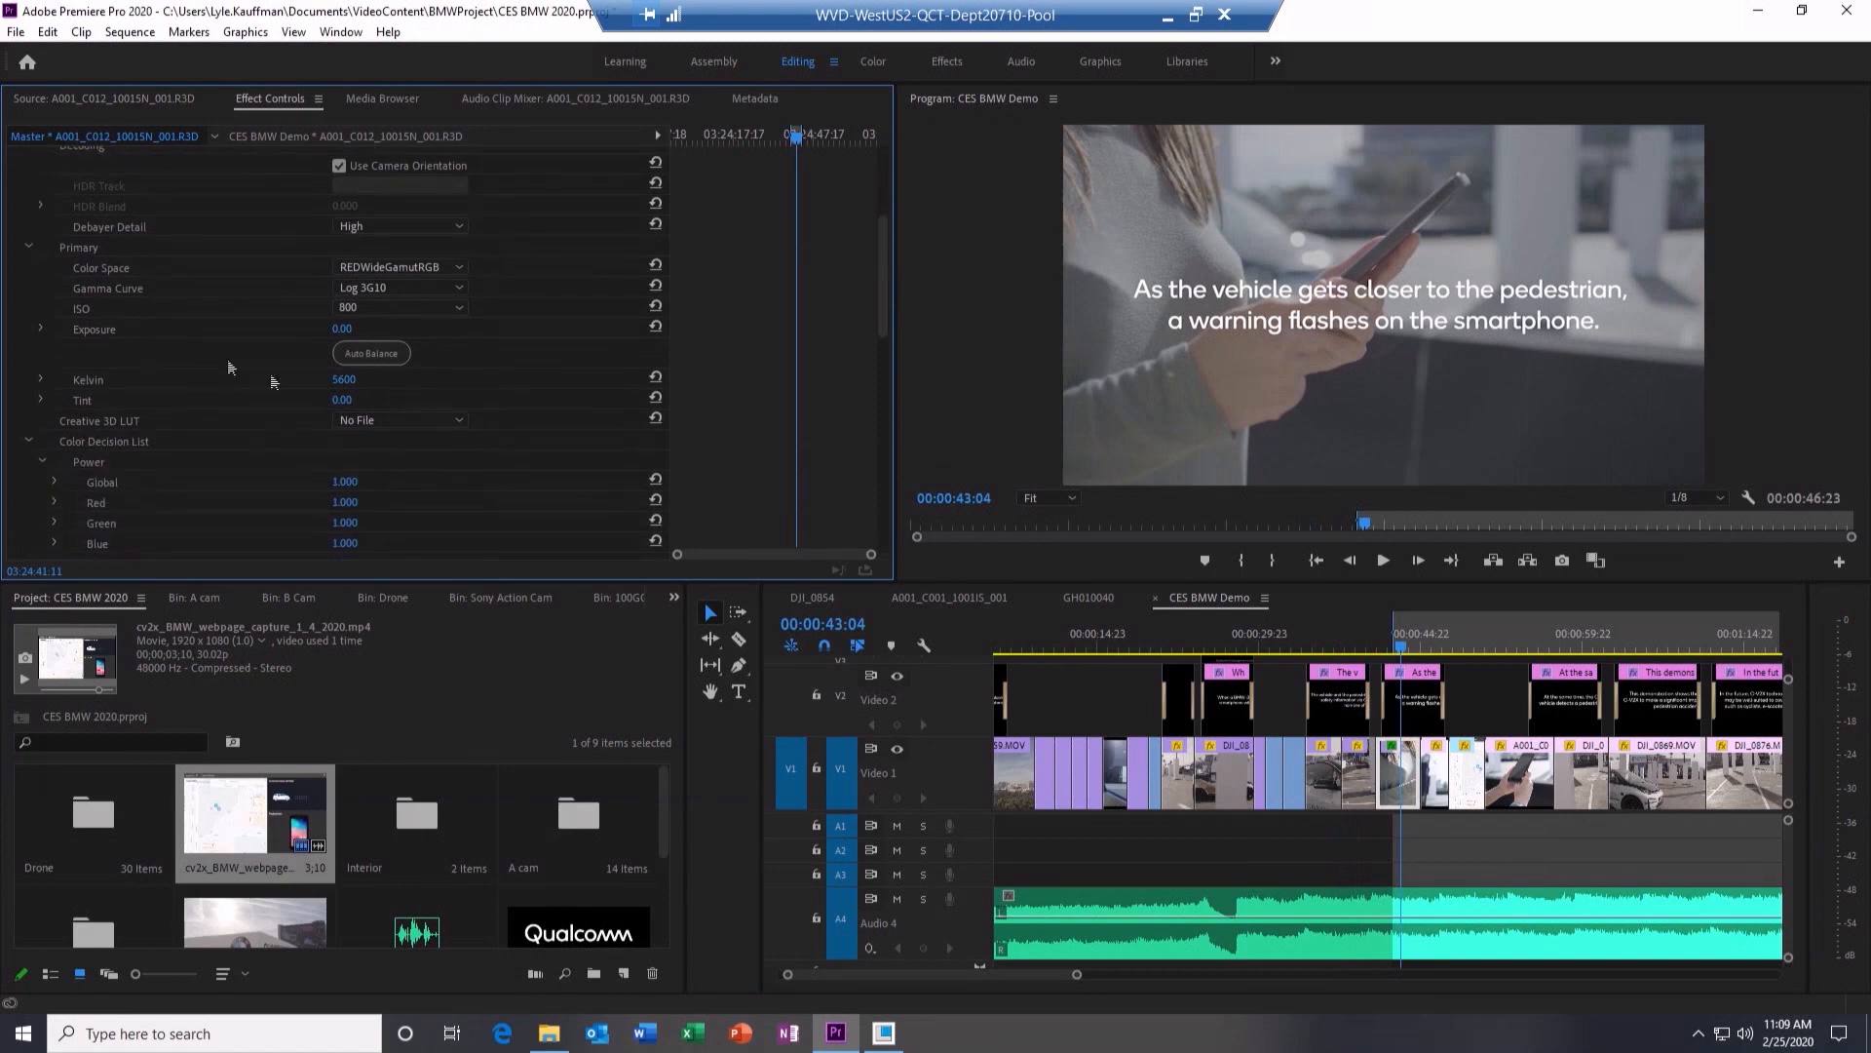
pyautogui.click(399, 421)
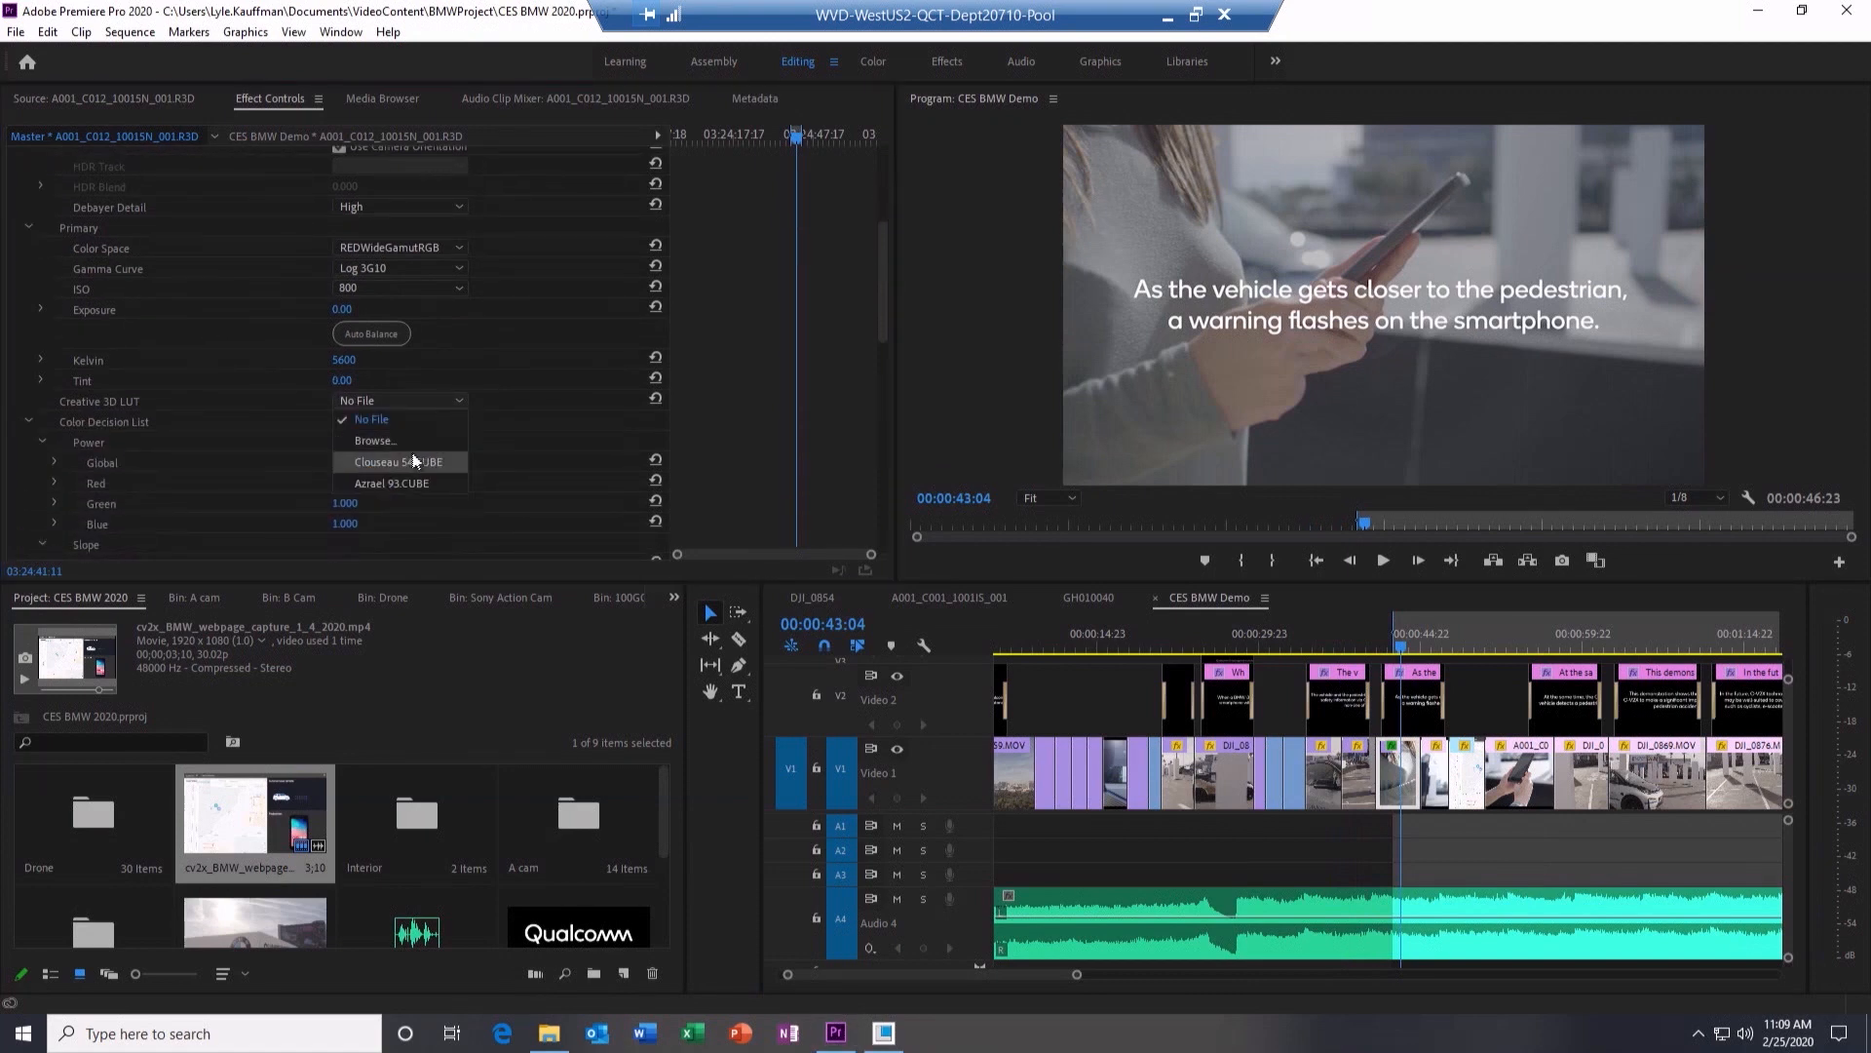
pyautogui.click(397, 460)
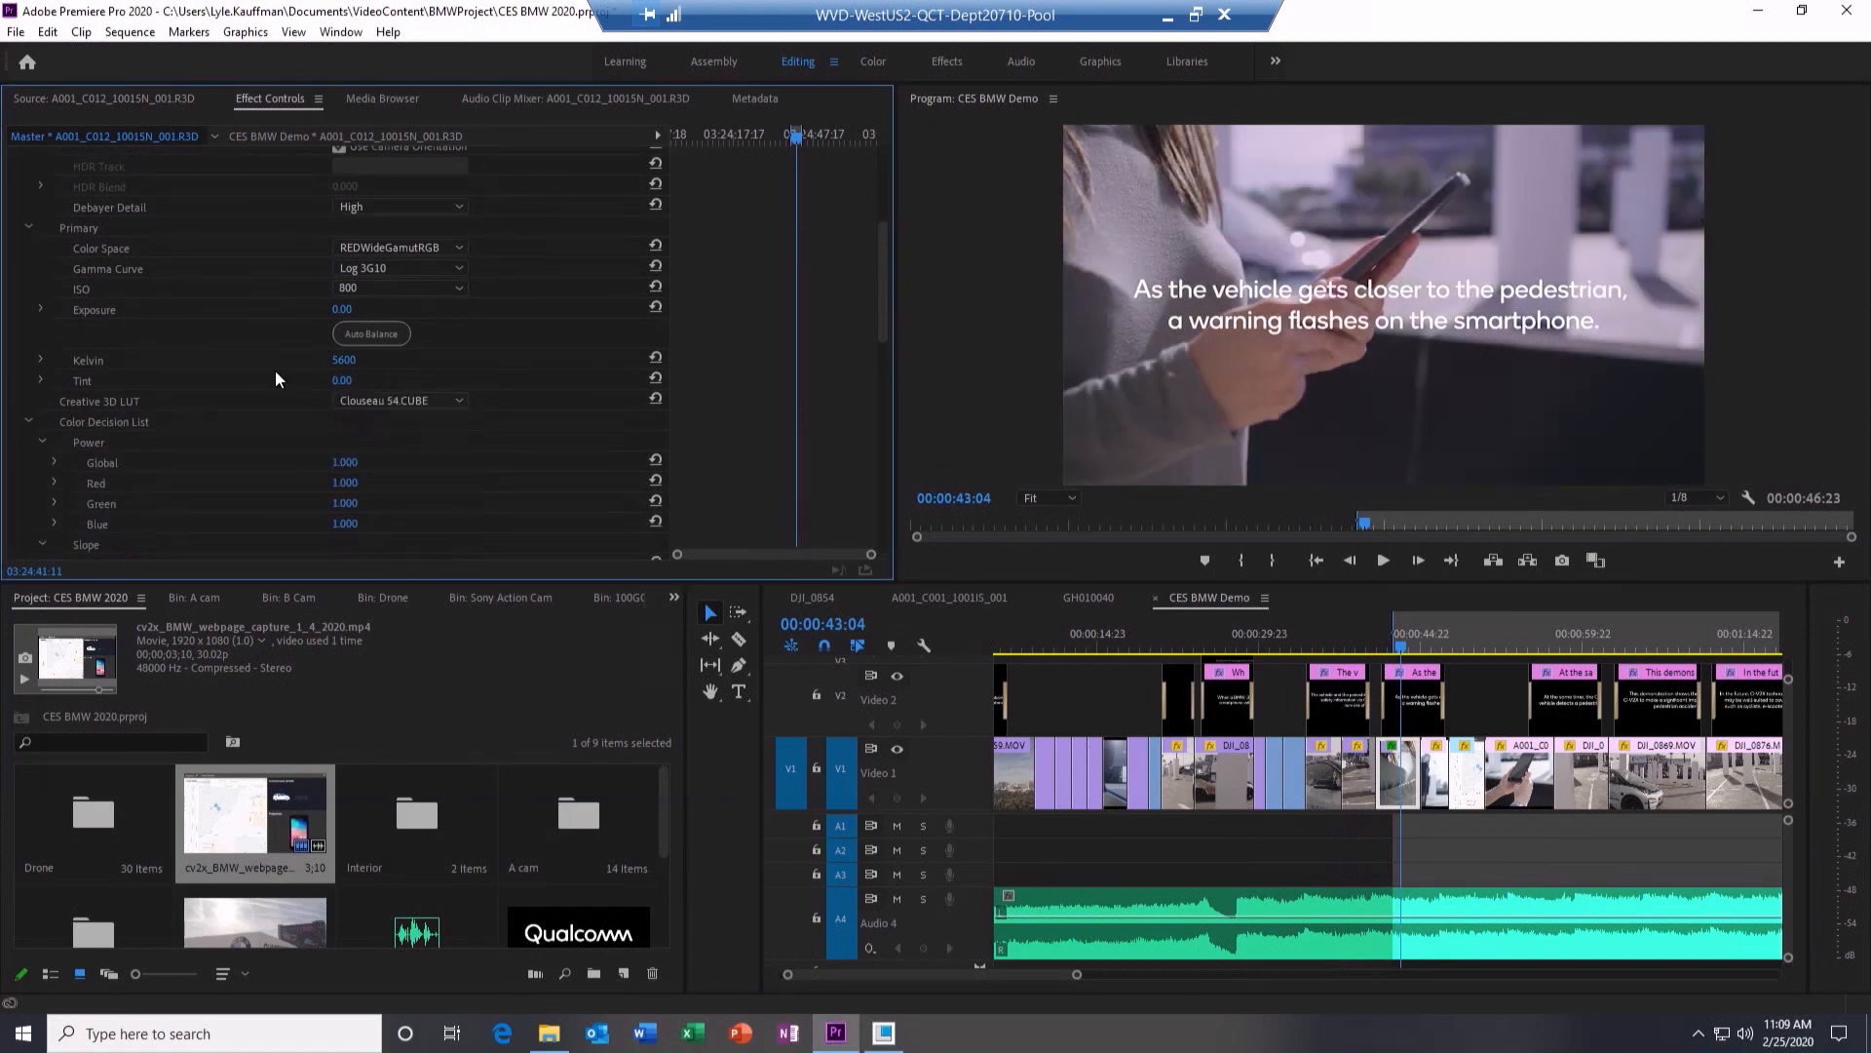
pyautogui.click(399, 402)
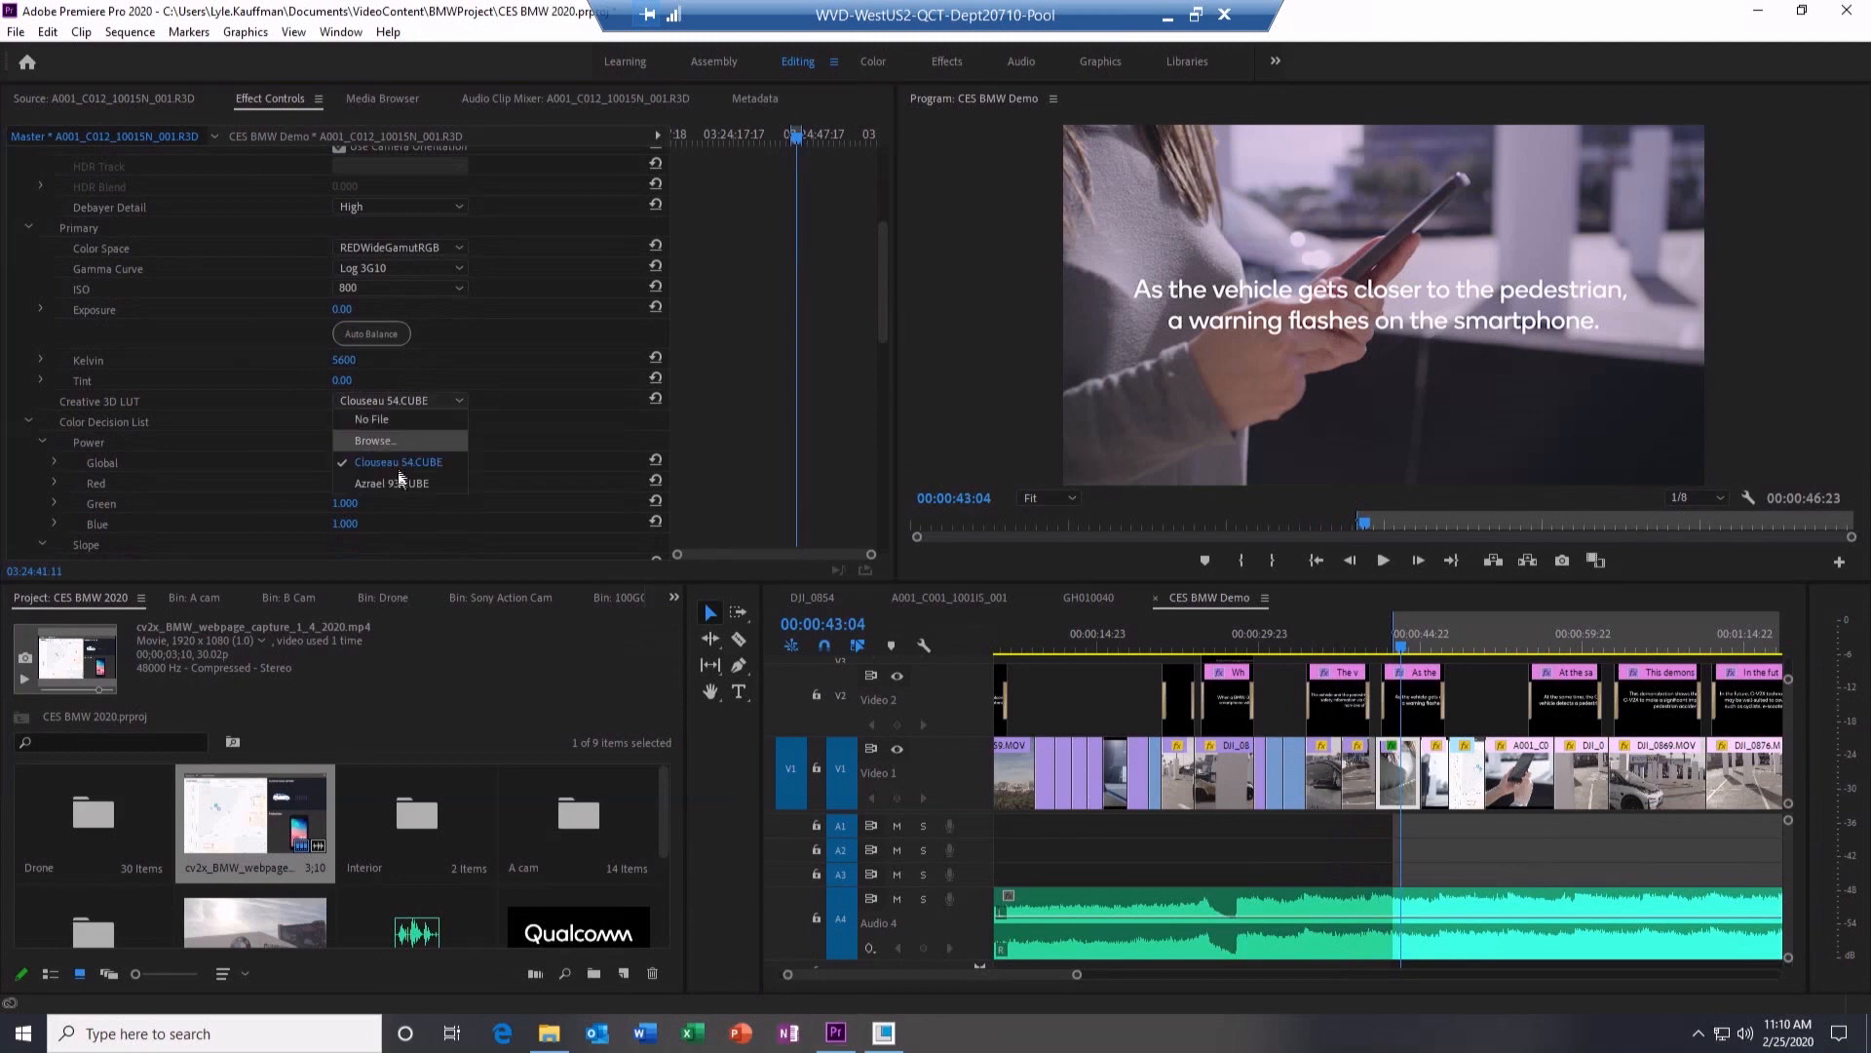
pyautogui.click(390, 483)
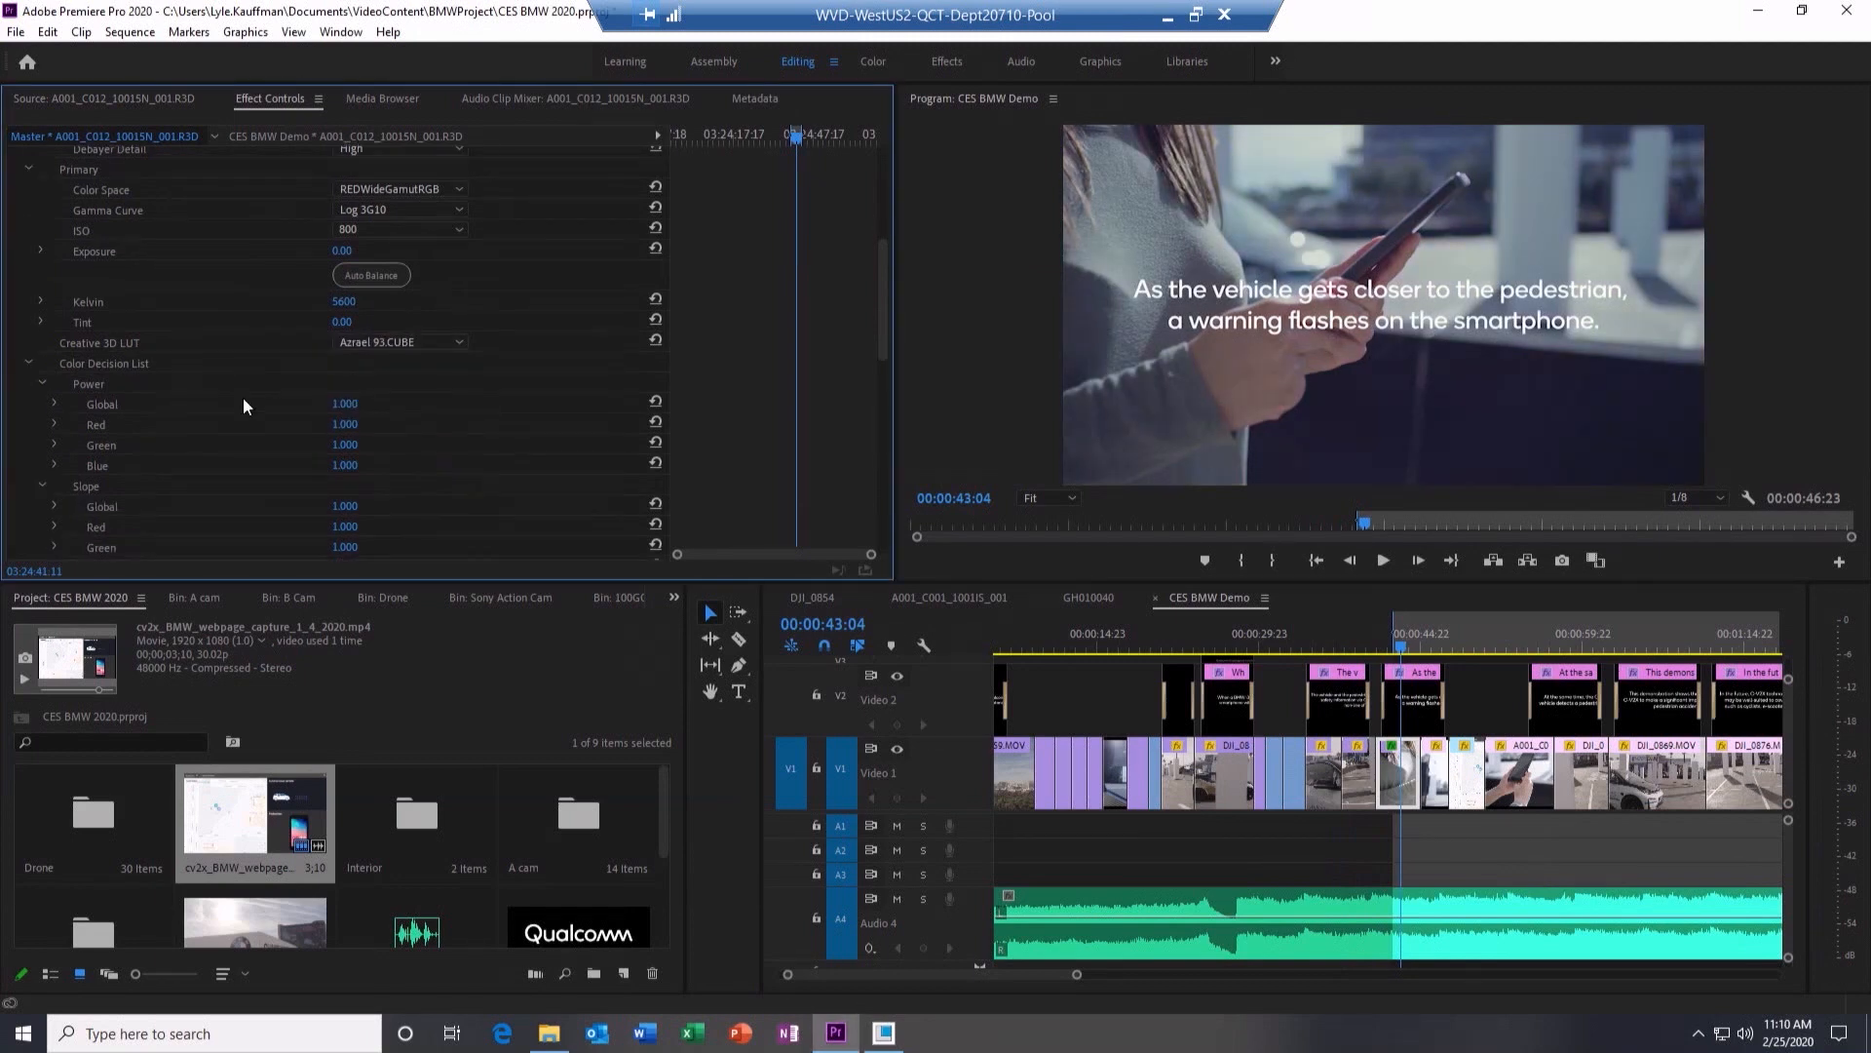
# - Review the RED curve and output settings, then select the DJI_0877.MOV drone shot
pyautogui.scroll(-3)
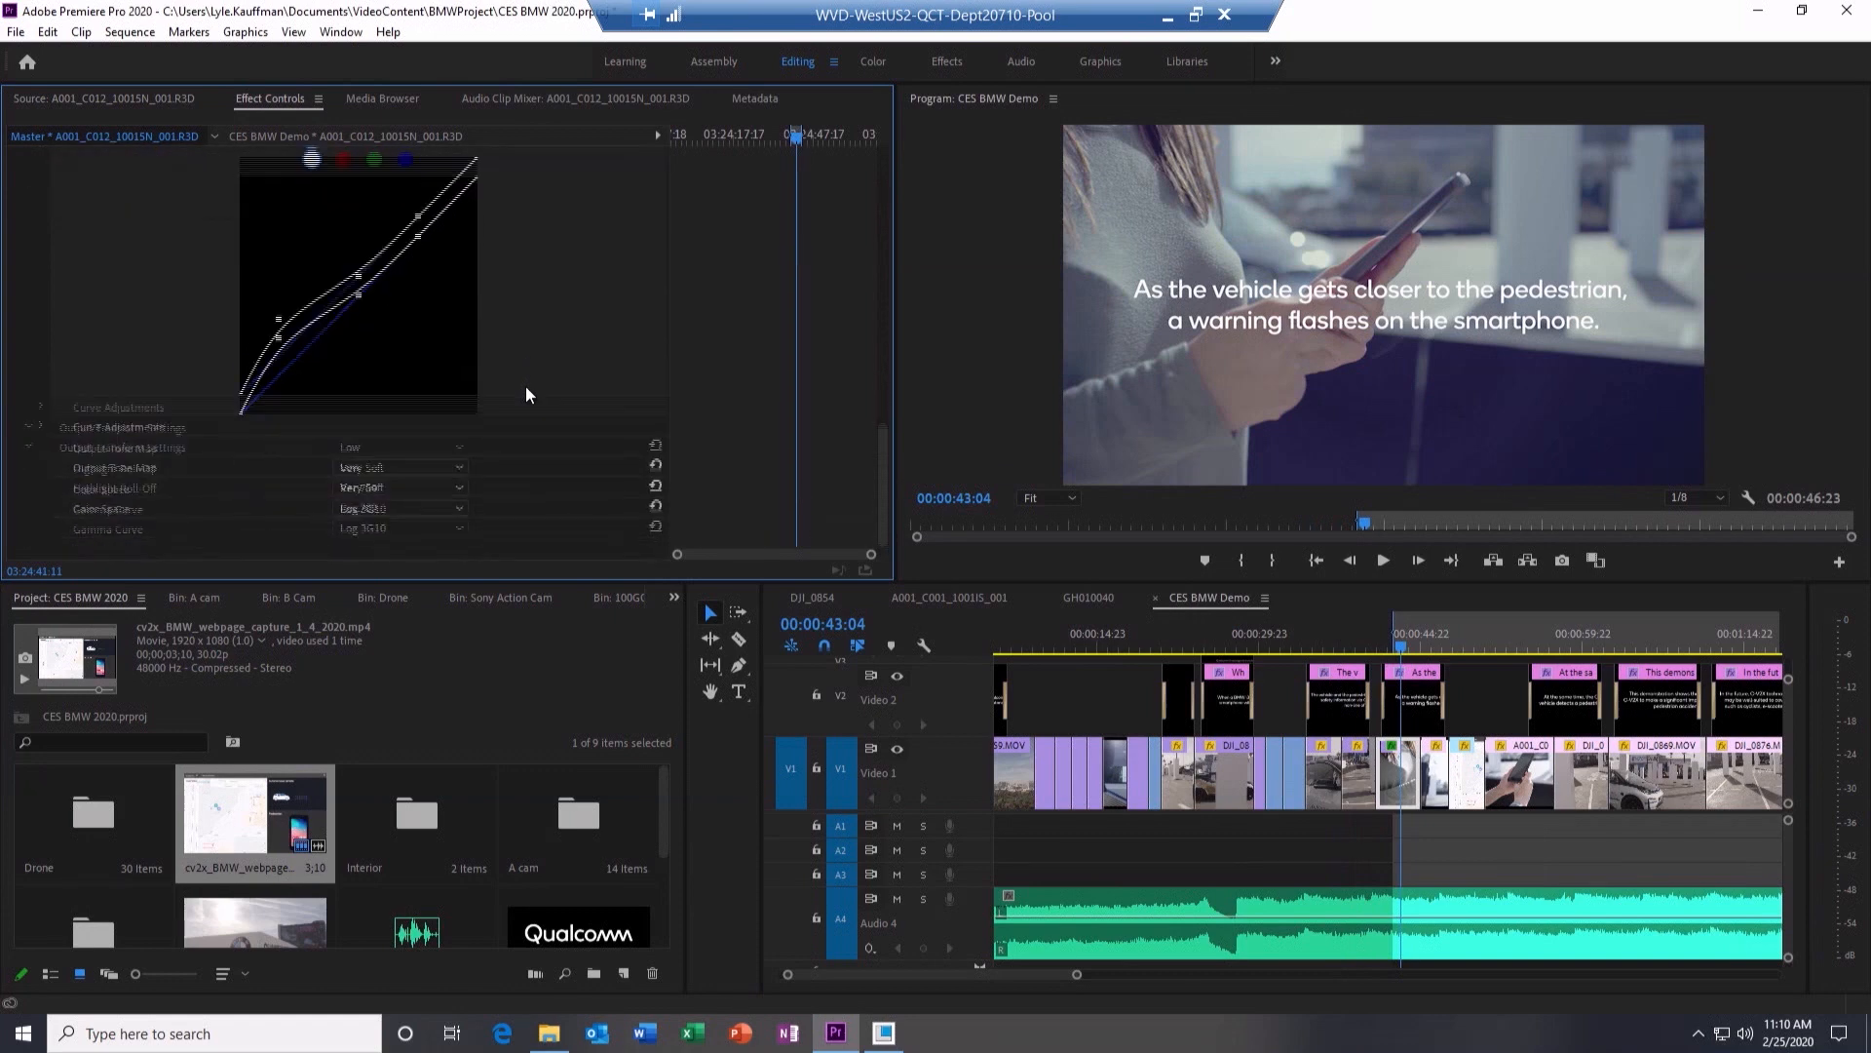
pyautogui.click(400, 466)
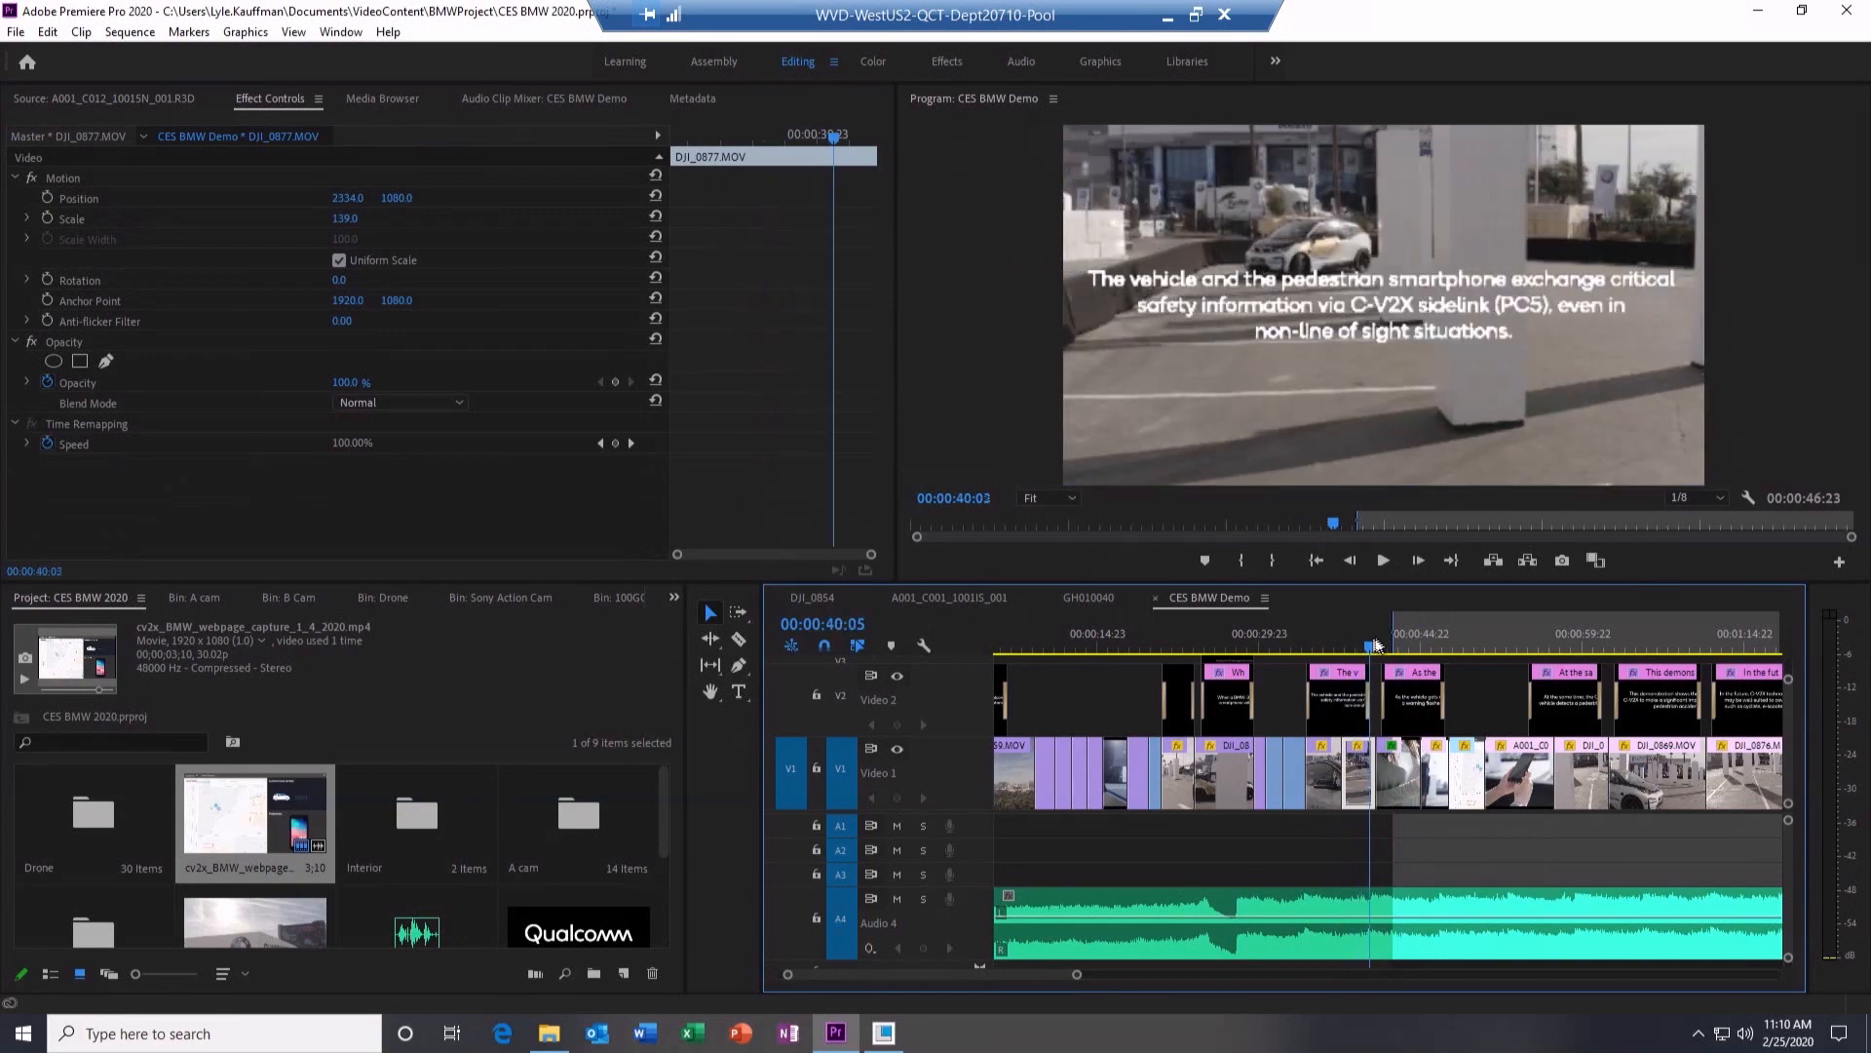
# - Select the A001_C012 R3D clip on V1 to show its Motion, Opacity and Lumetri Color effects
pyautogui.click(1408, 643)
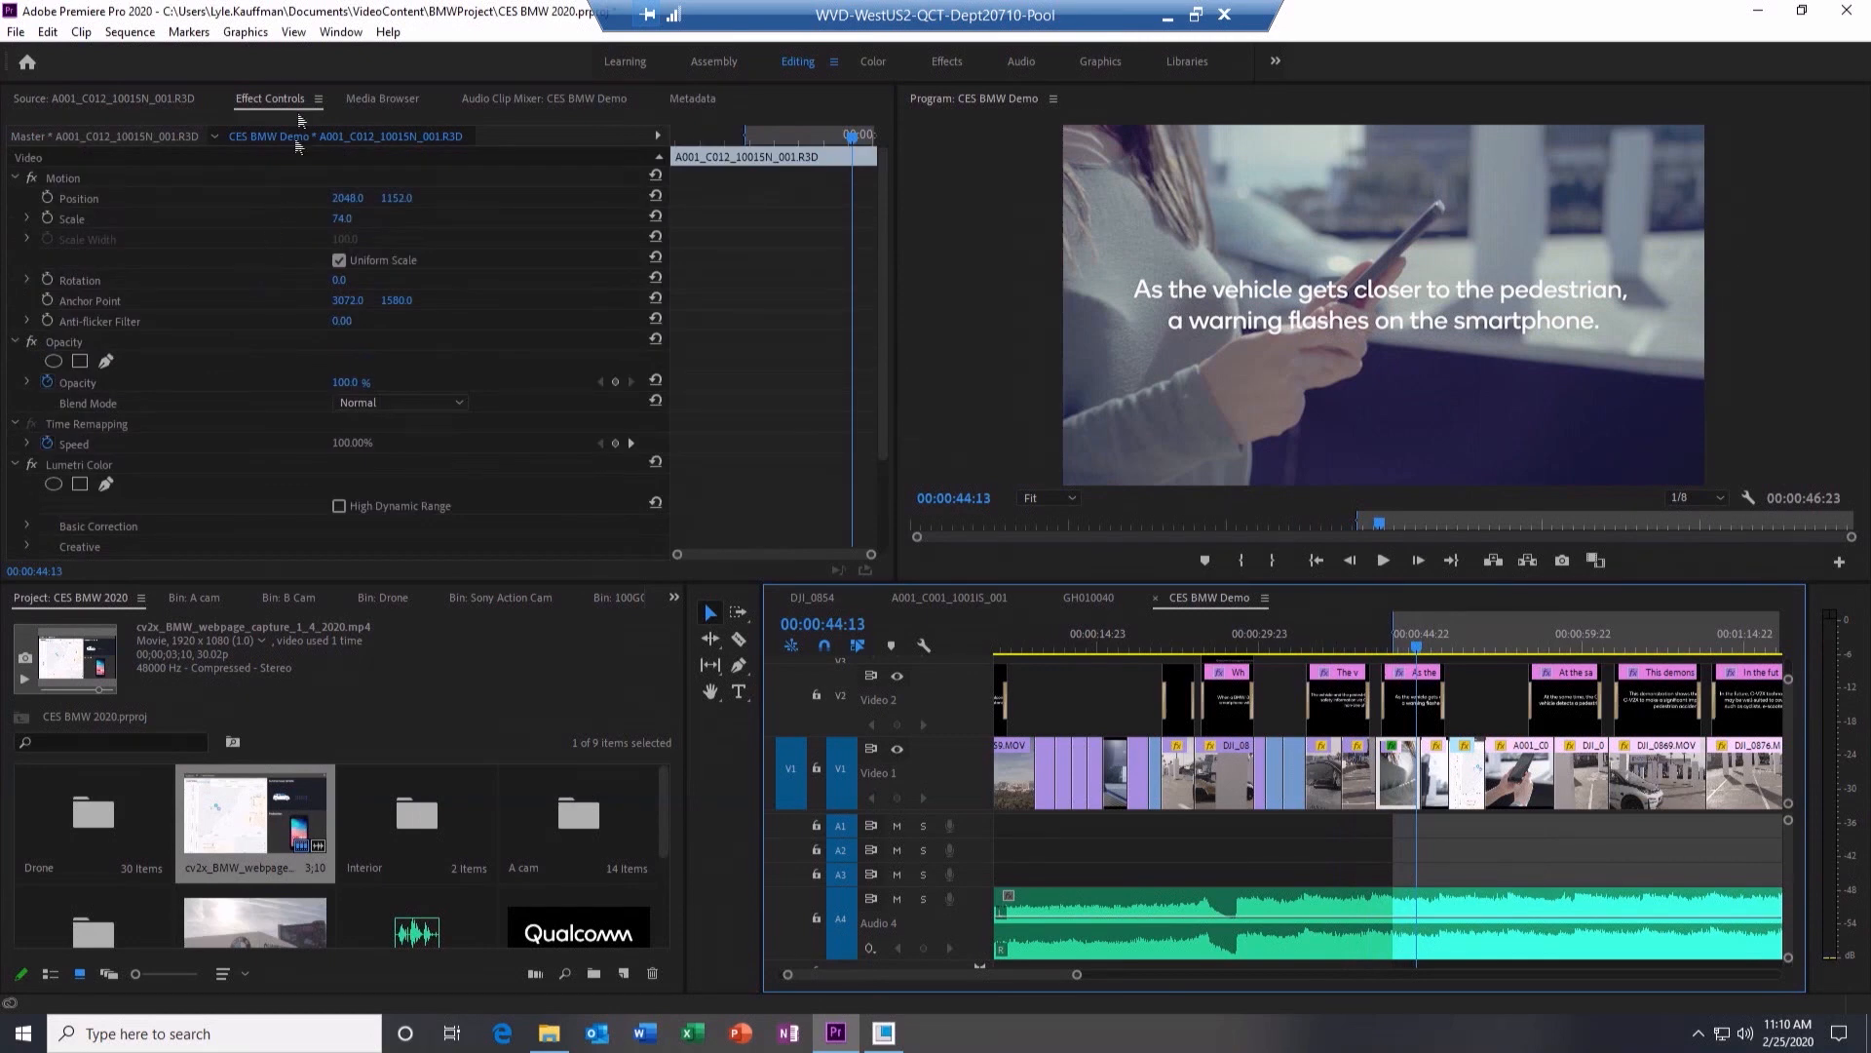
pyautogui.moveTo(269, 376)
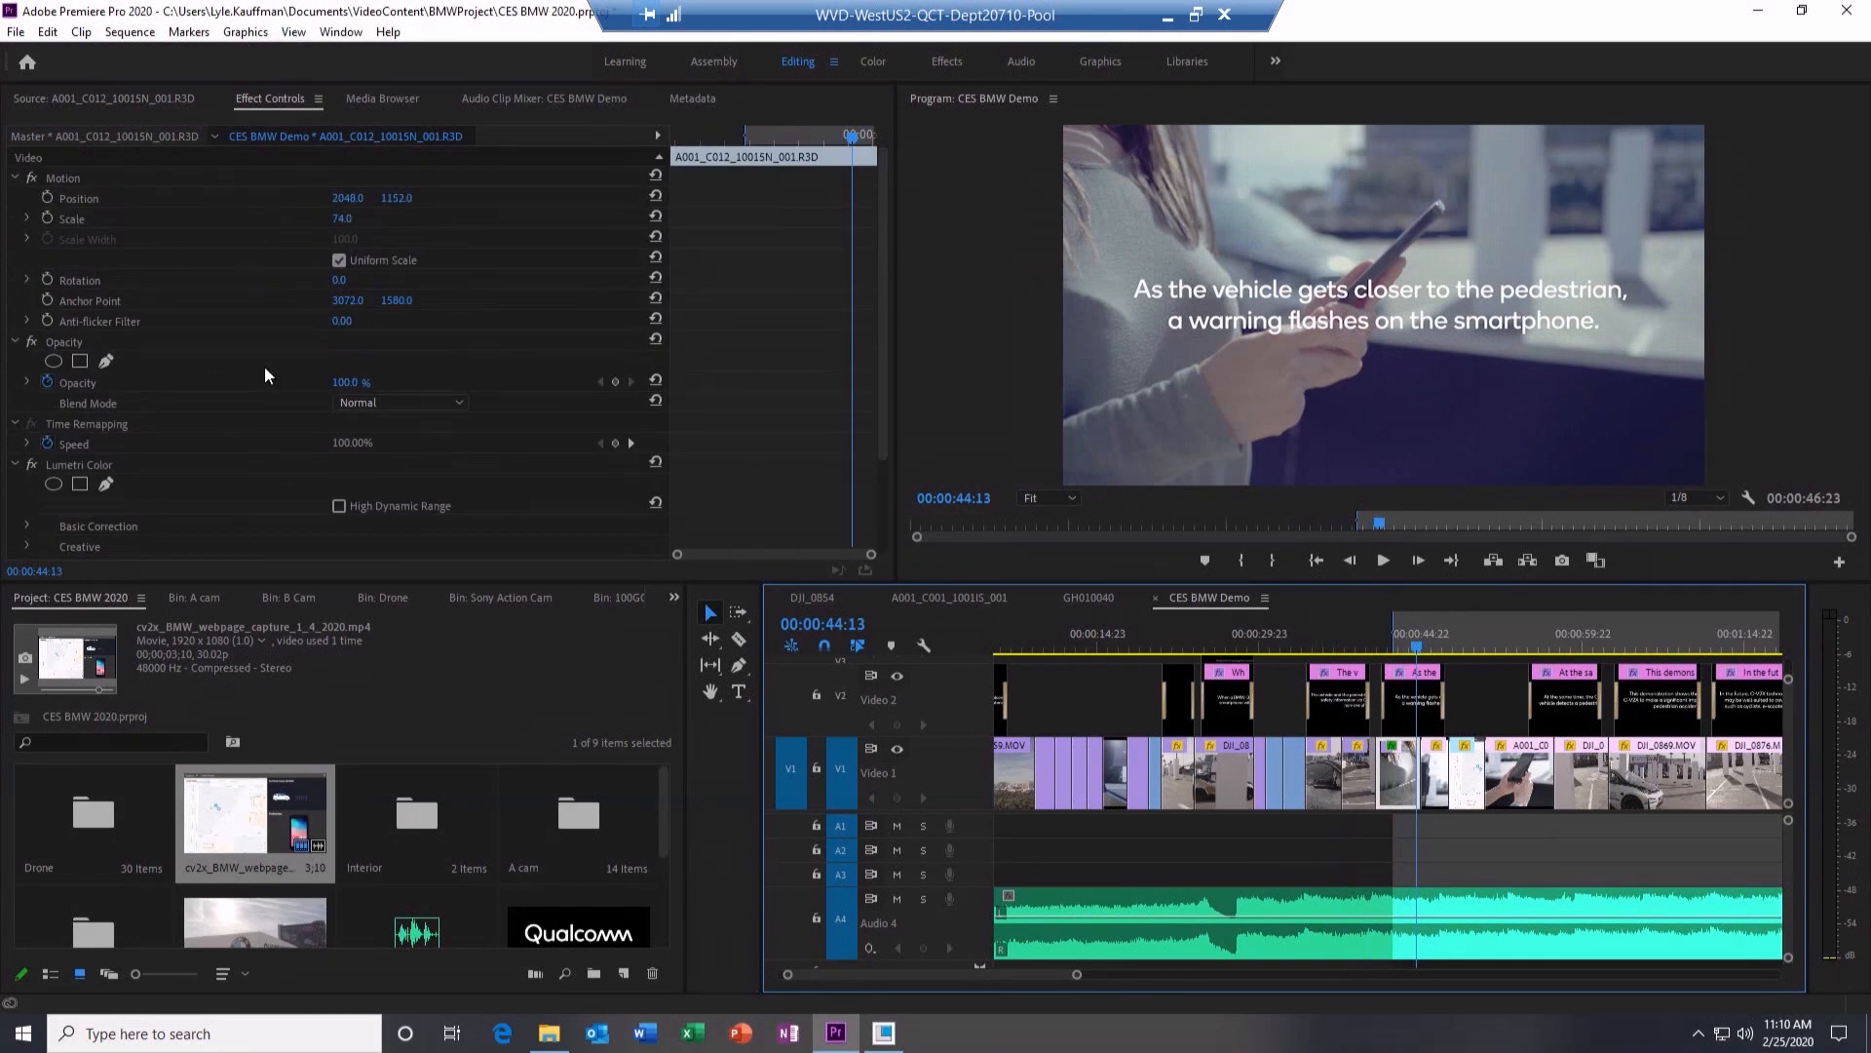